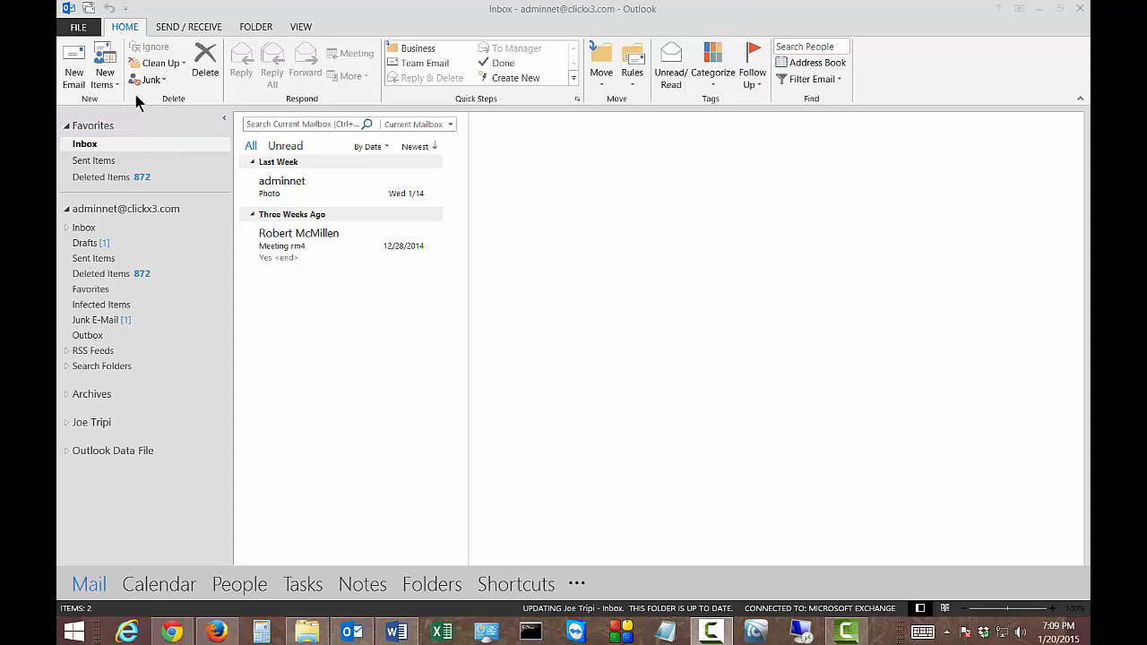
{"action": "mouse_move", "coordinate": [101, 36]}
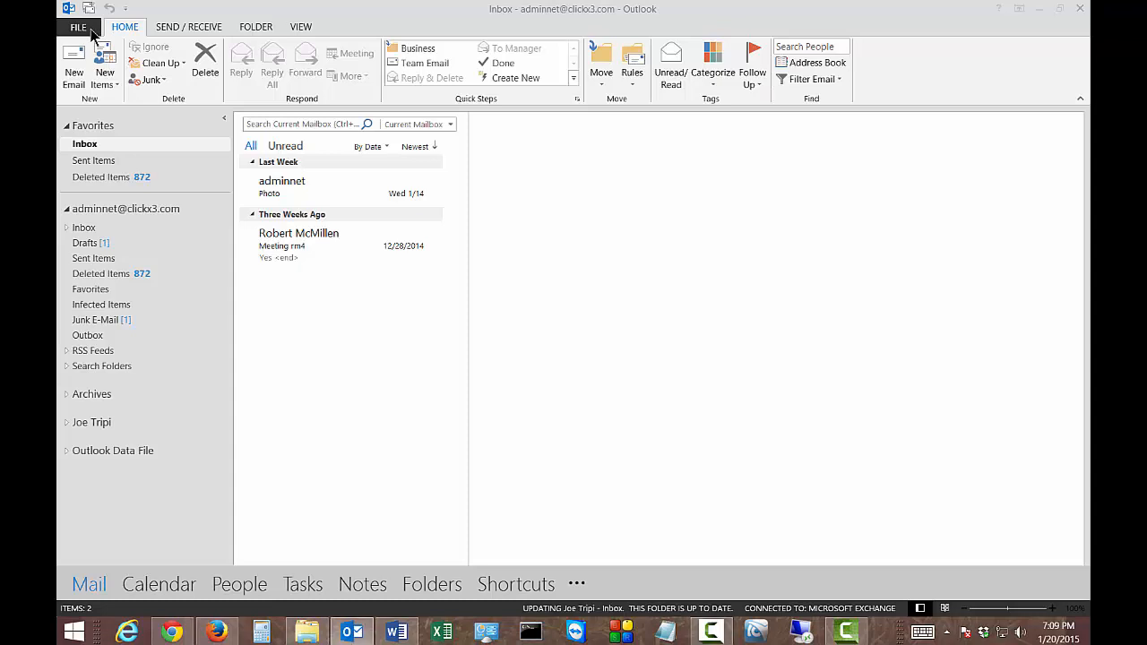
Go to File > Options and show the Mail category of Outlook Options.
{"action": "left_click", "coordinate": [69, 27]}
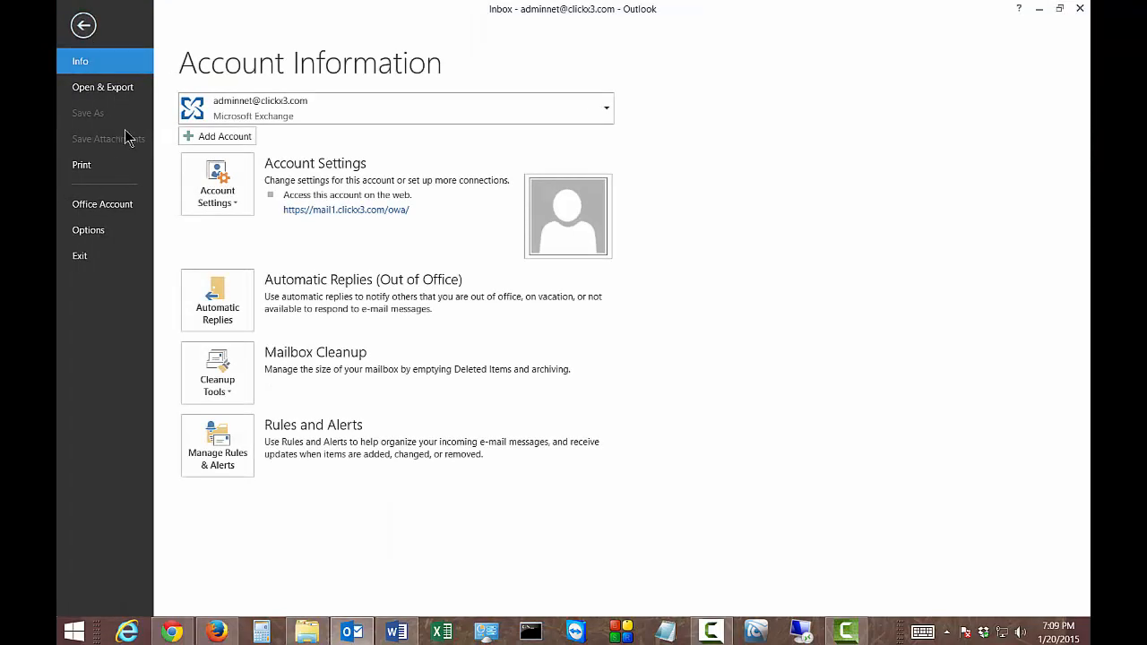
{"action": "left_click", "coordinate": [88, 230]}
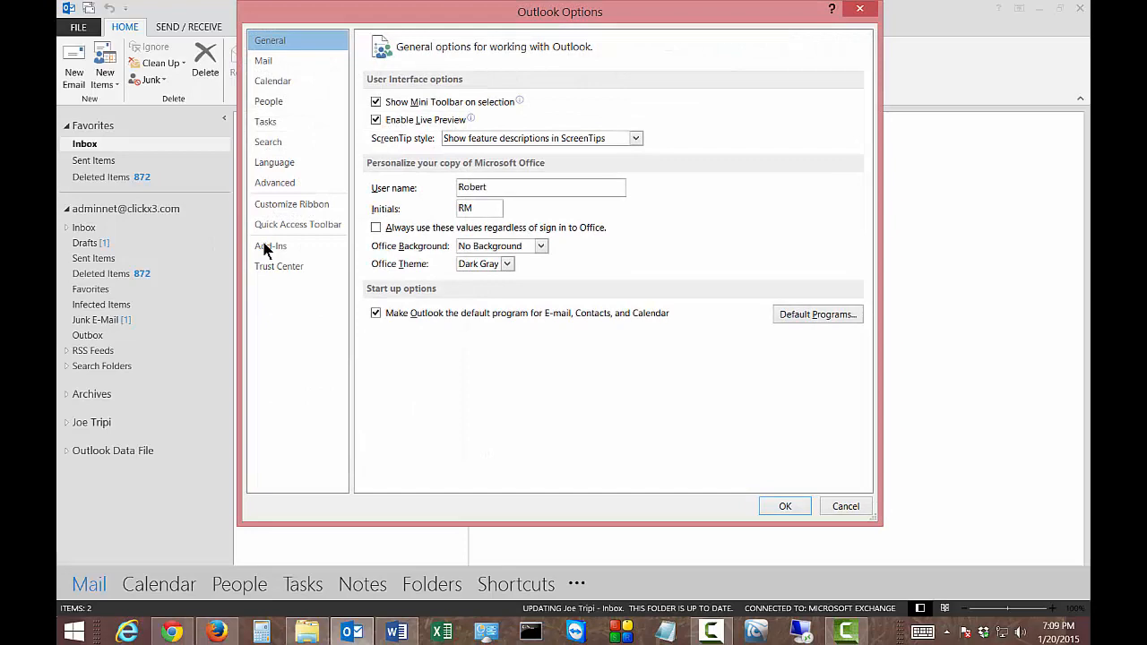
{"action": "left_click", "coordinate": [263, 60]}
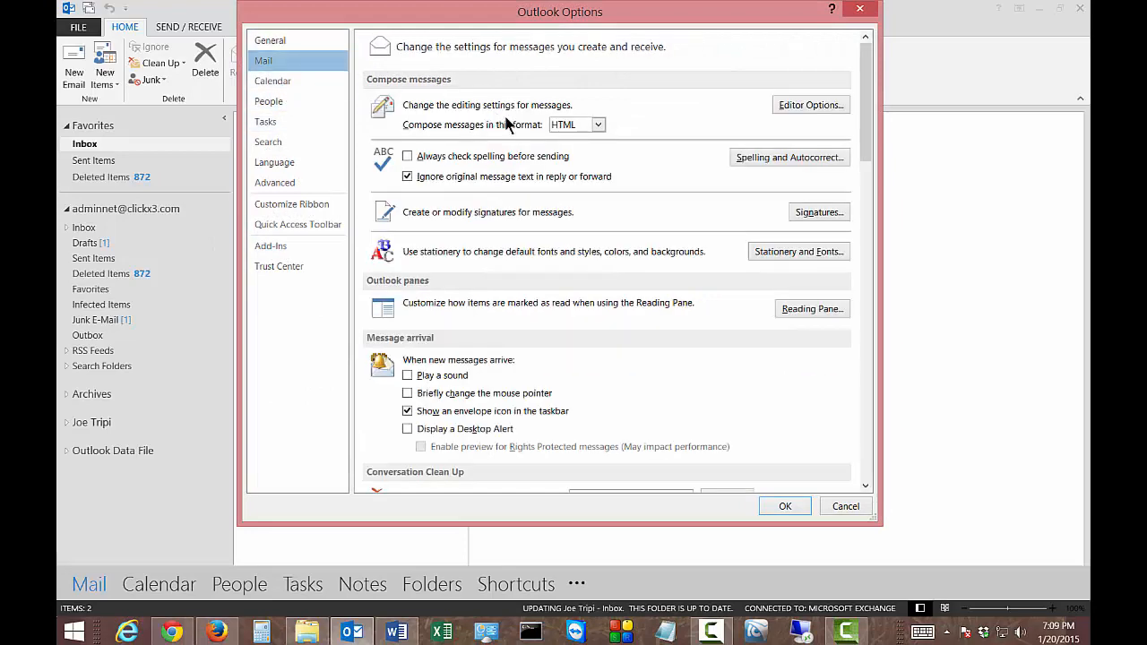
{"action": "mouse_move", "coordinate": [825, 212]}
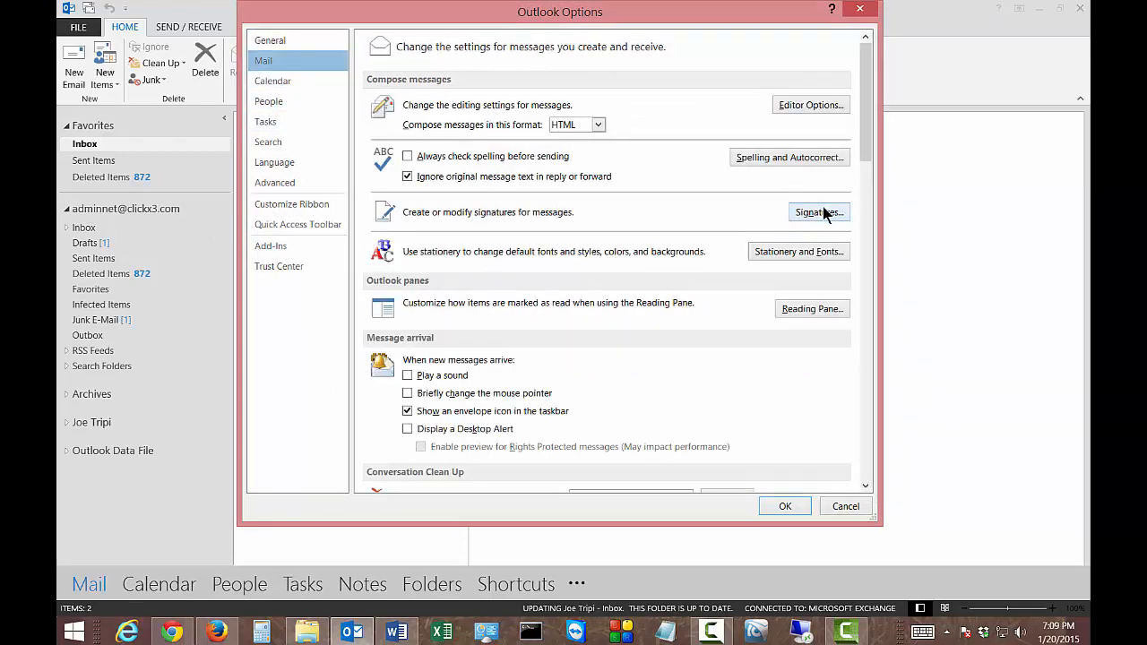
Open Signatures and Stationery to edit the default 'Test' signature.
{"action": "left_click", "coordinate": [818, 213]}
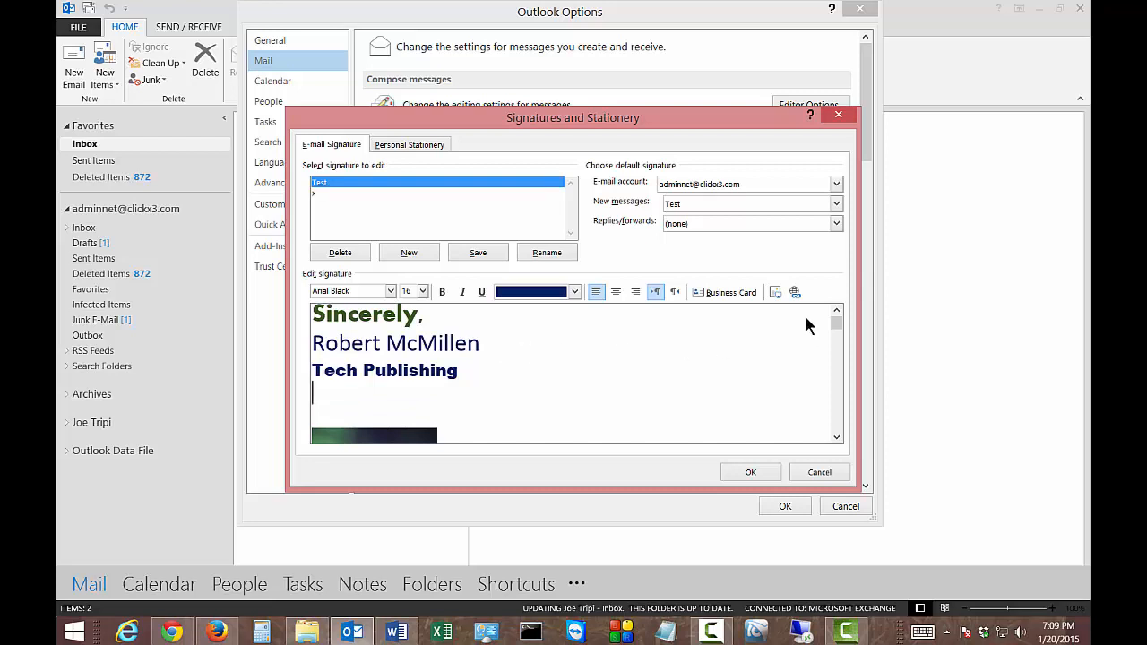
{"action": "mouse_move", "coordinate": [795, 292]}
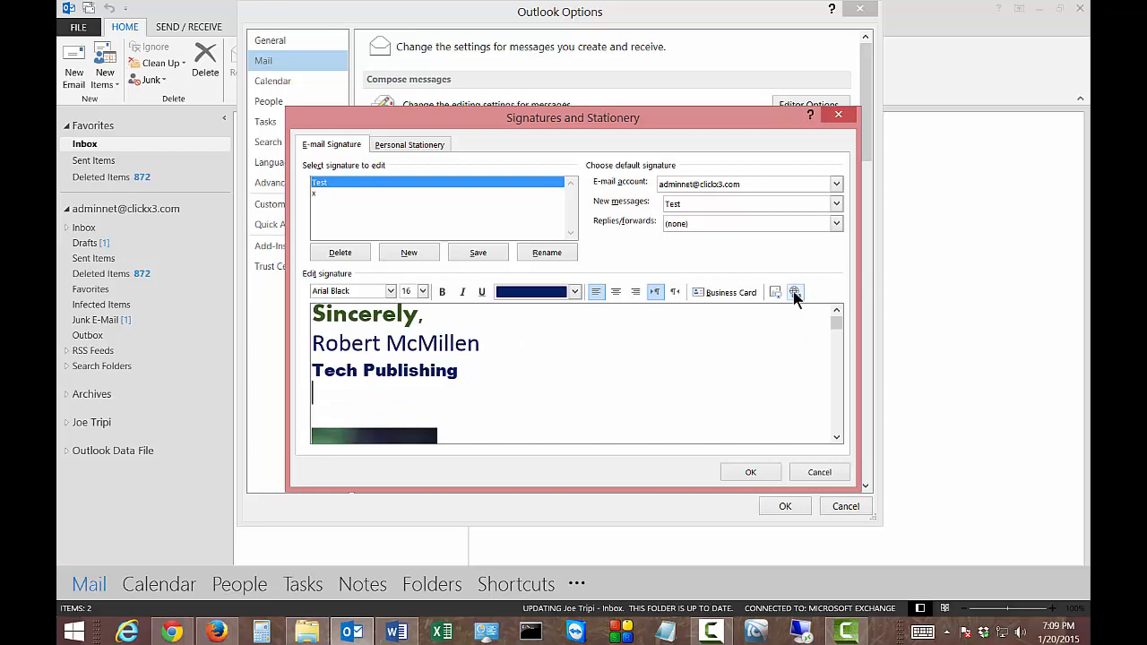
Start a hyperlink in the signature targeting Top of the Document.
{"action": "left_click", "coordinate": [796, 291]}
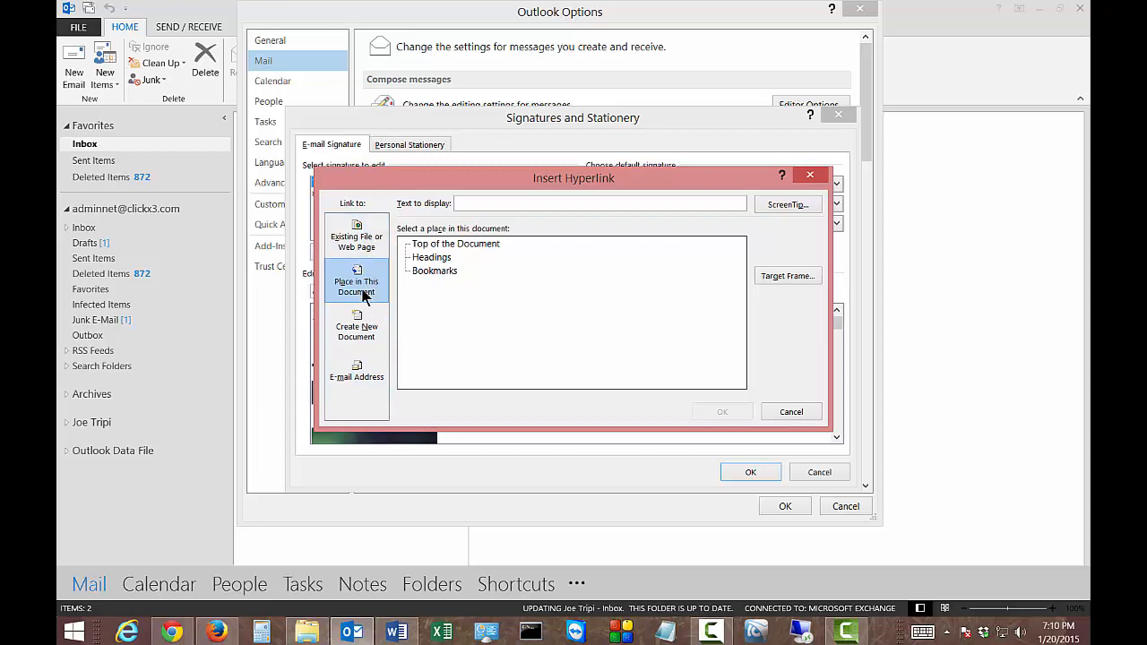
{"action": "mouse_move", "coordinate": [378, 298]}
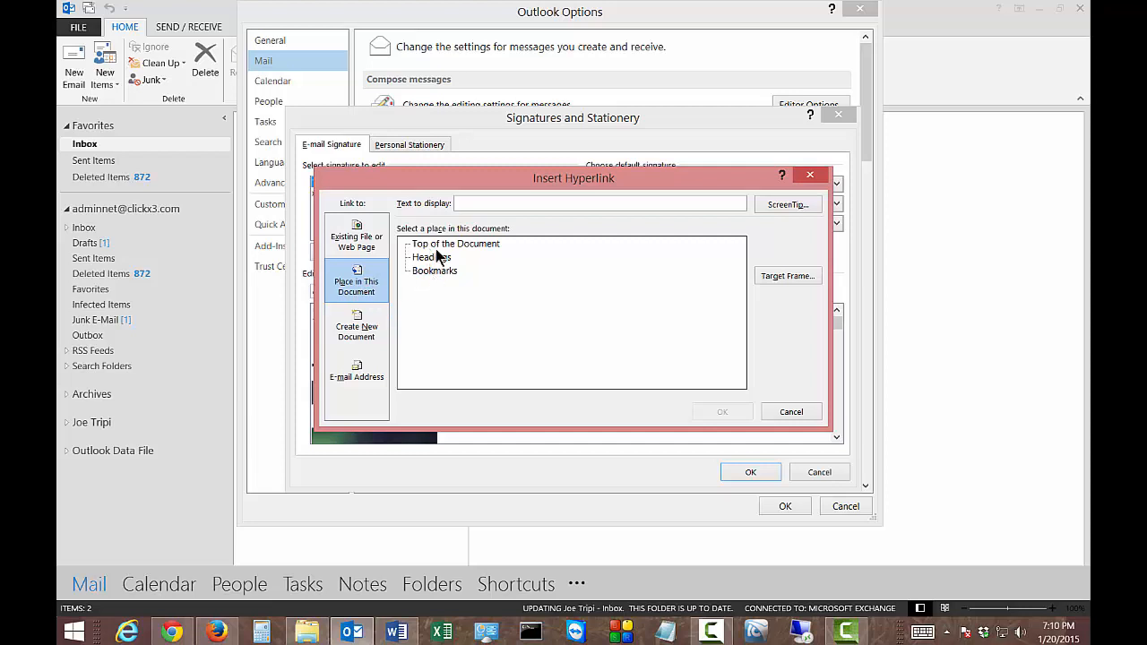
{"action": "left_click", "coordinate": [455, 243]}
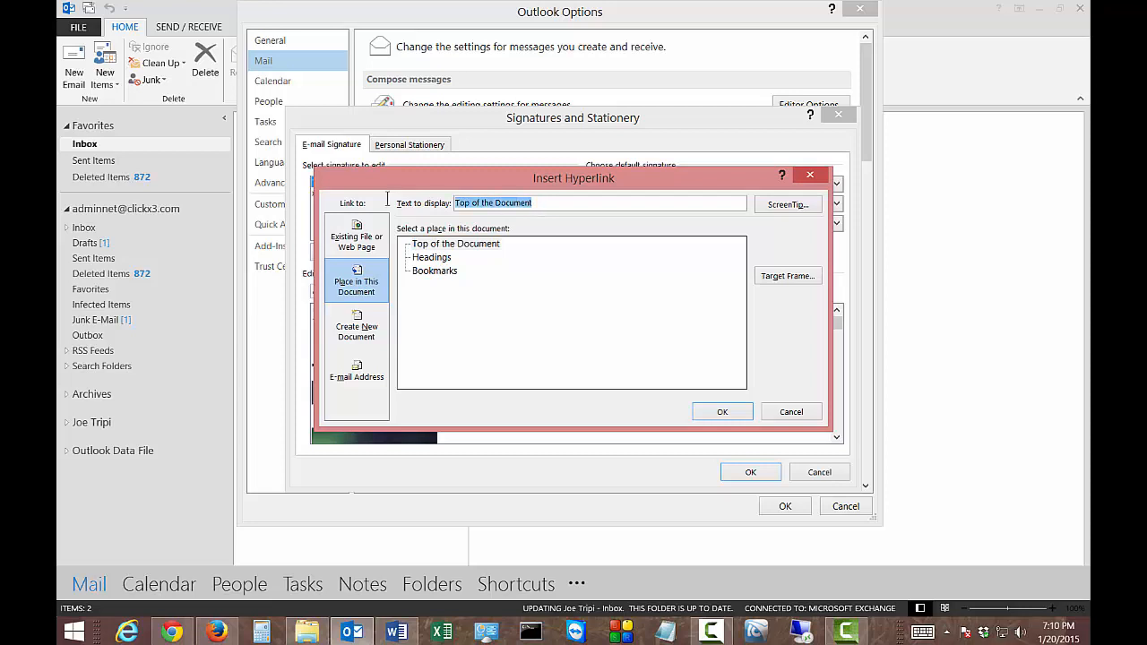
{"action": "type", "text": "http://"}
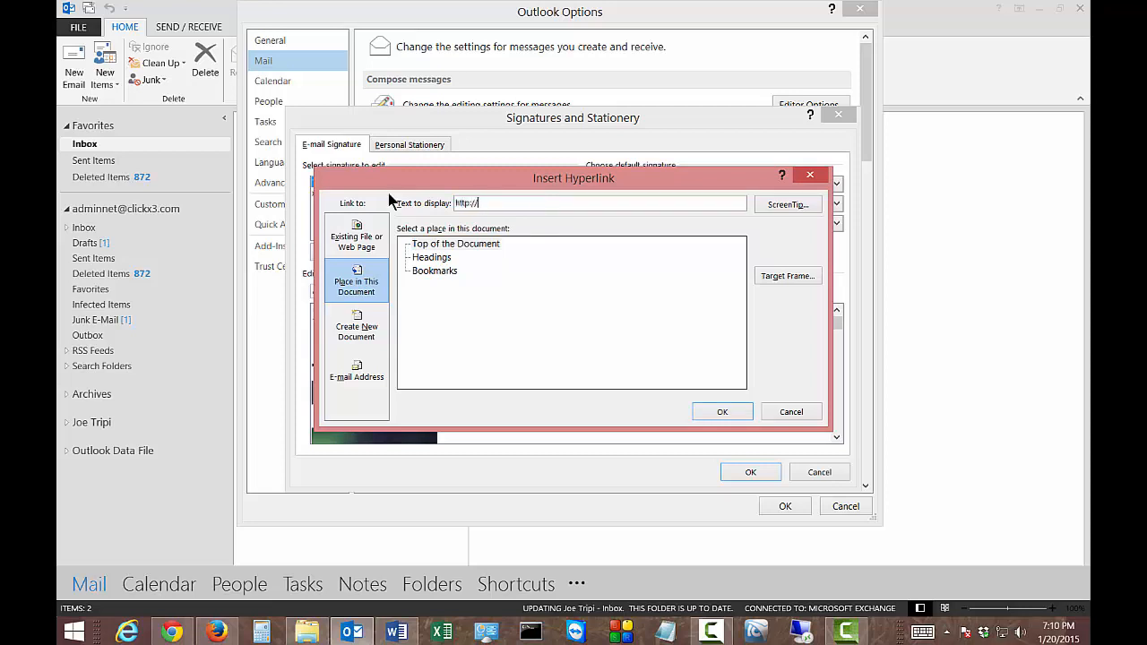
{"action": "type", "text": "techpub"}
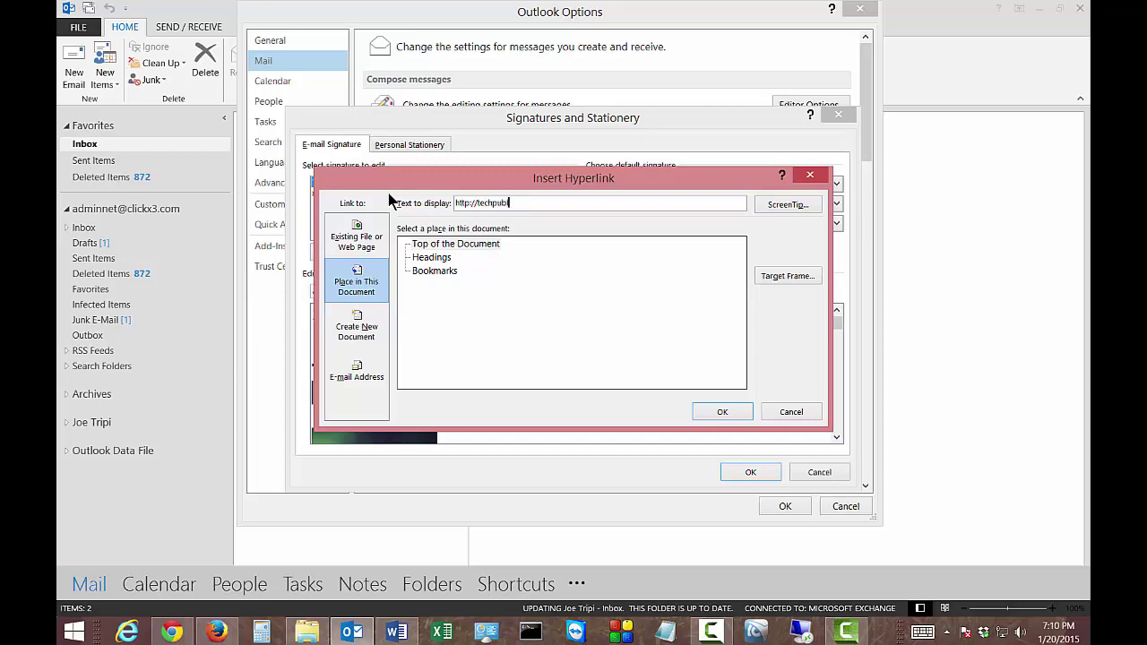
{"action": "type", "text": "ishing"}
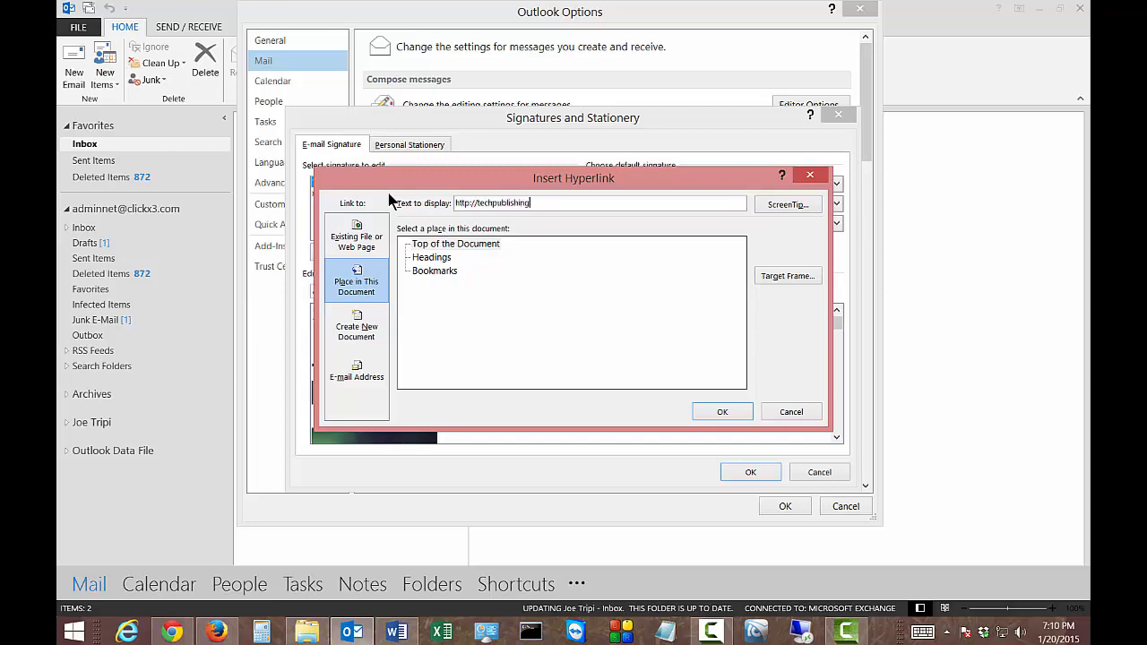
{"action": "type", "text": ".com"}
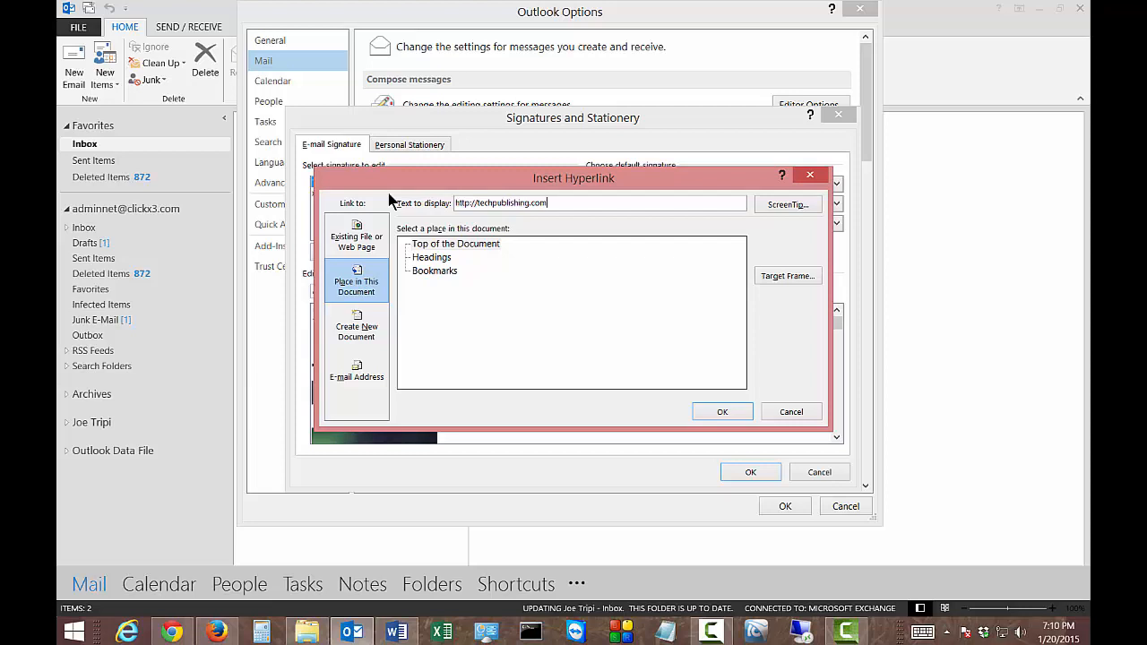
{"action": "left_click", "coordinate": [721, 411]}
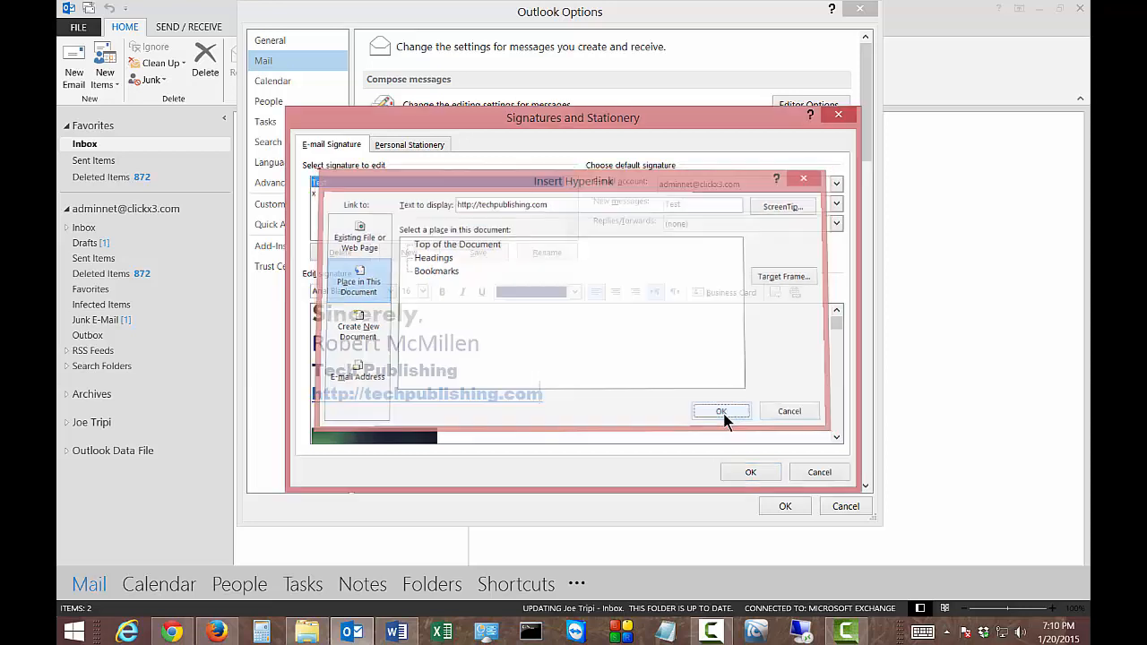
Place the cursor after the techpublishing.com link and open its right-click menu.
{"action": "left_click", "coordinate": [720, 411]}
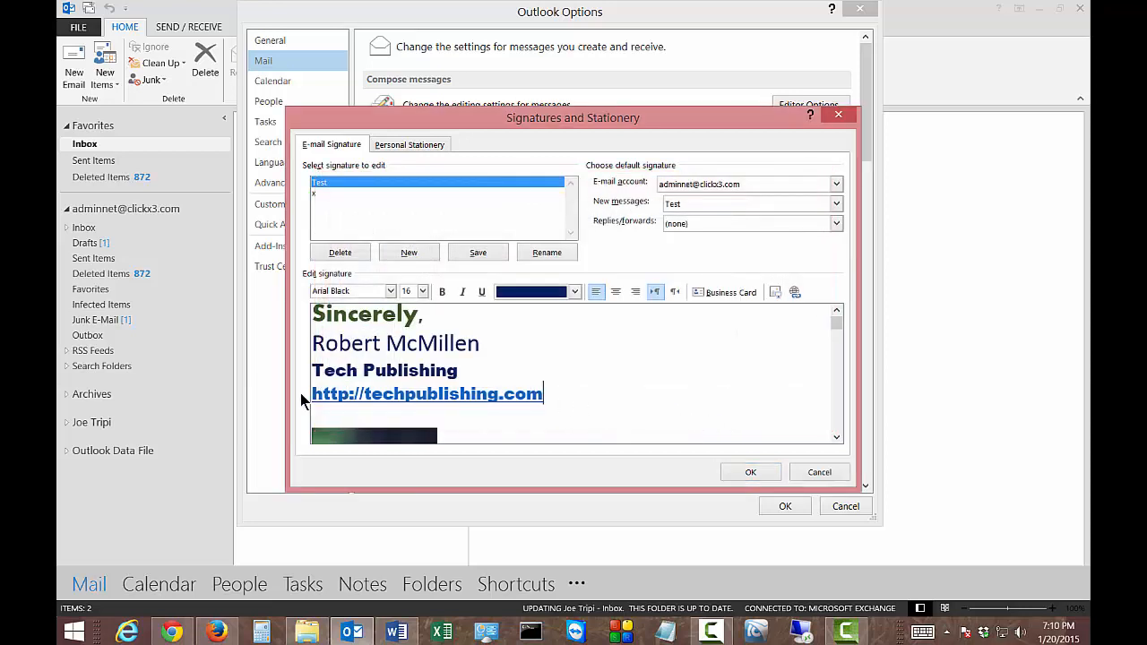
{"action": "mouse_move", "coordinate": [585, 406]}
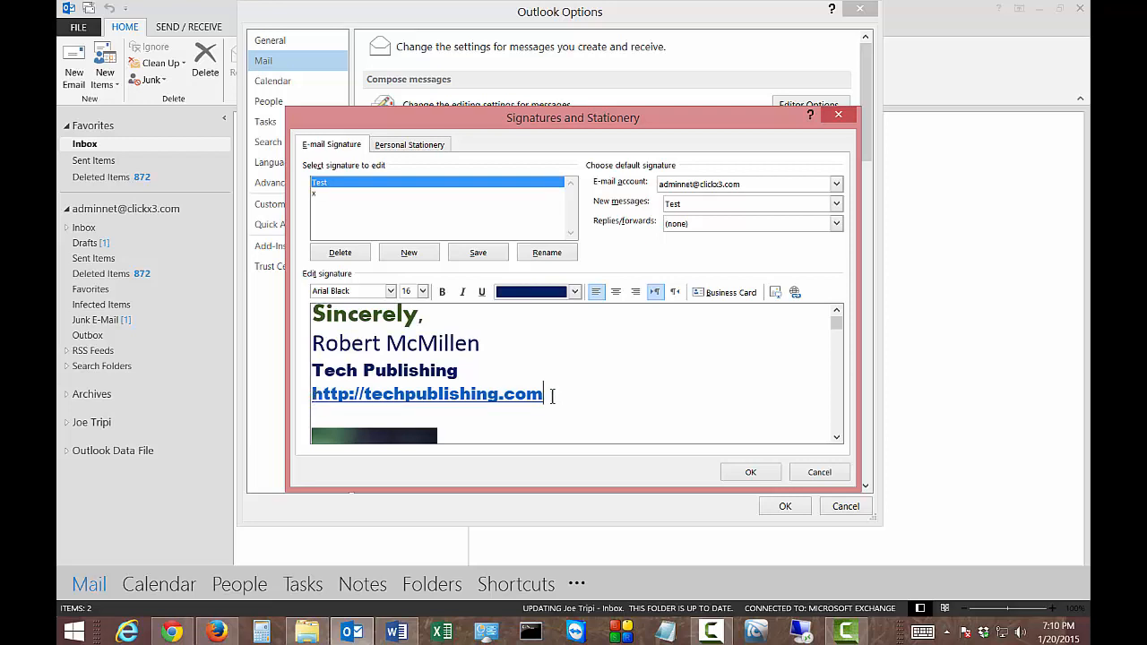
{"action": "right_click", "coordinate": [427, 394]}
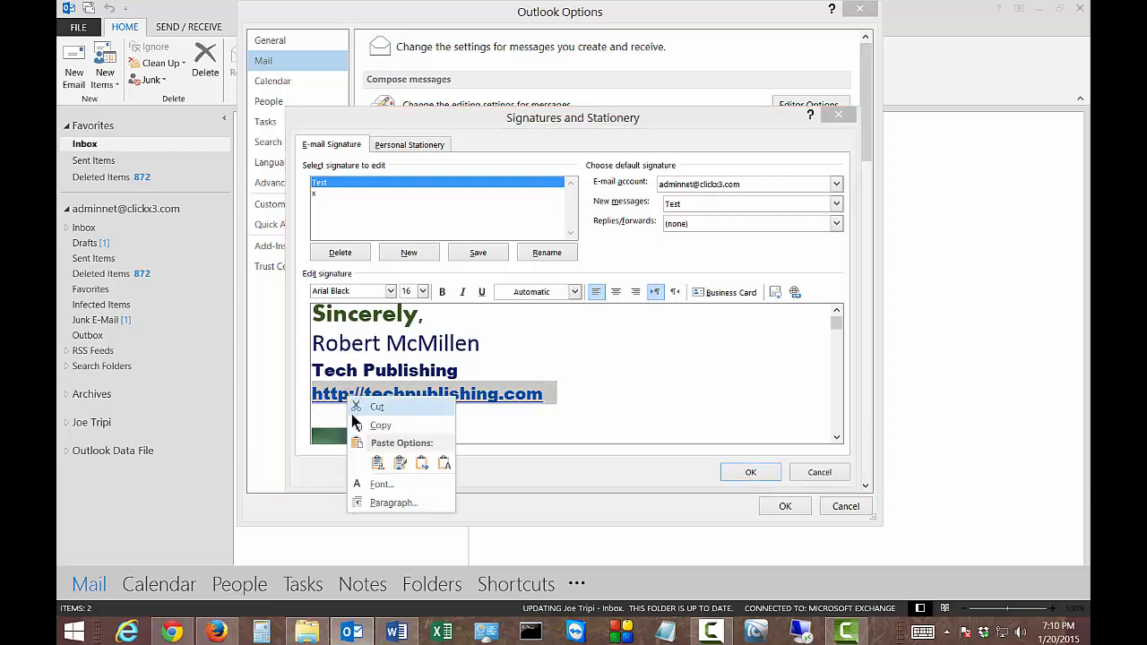